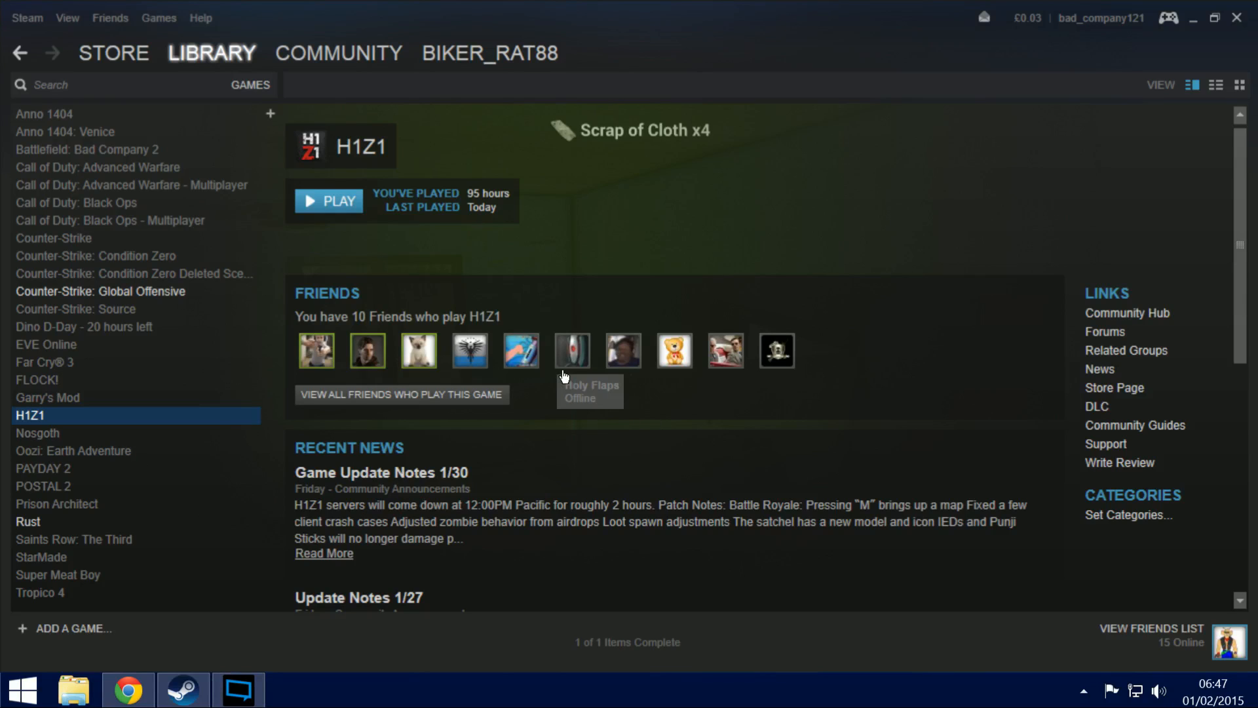
mouse_move(581, 402)
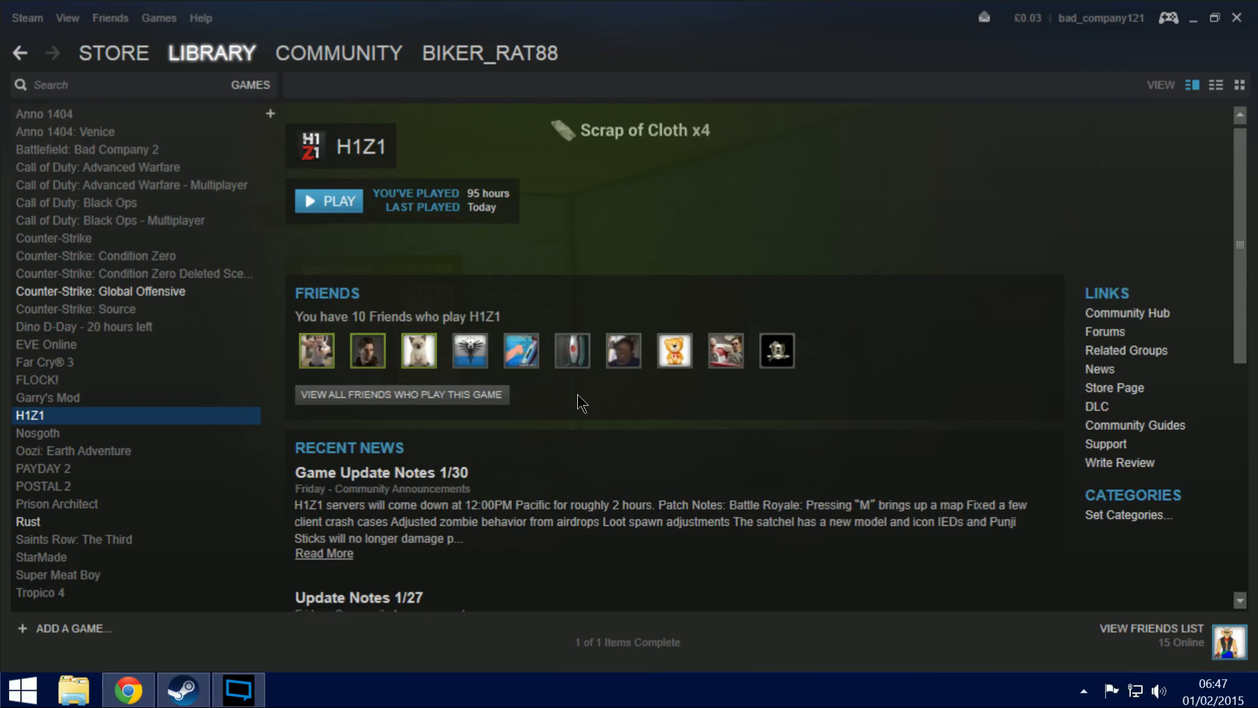
mouse_move(583, 190)
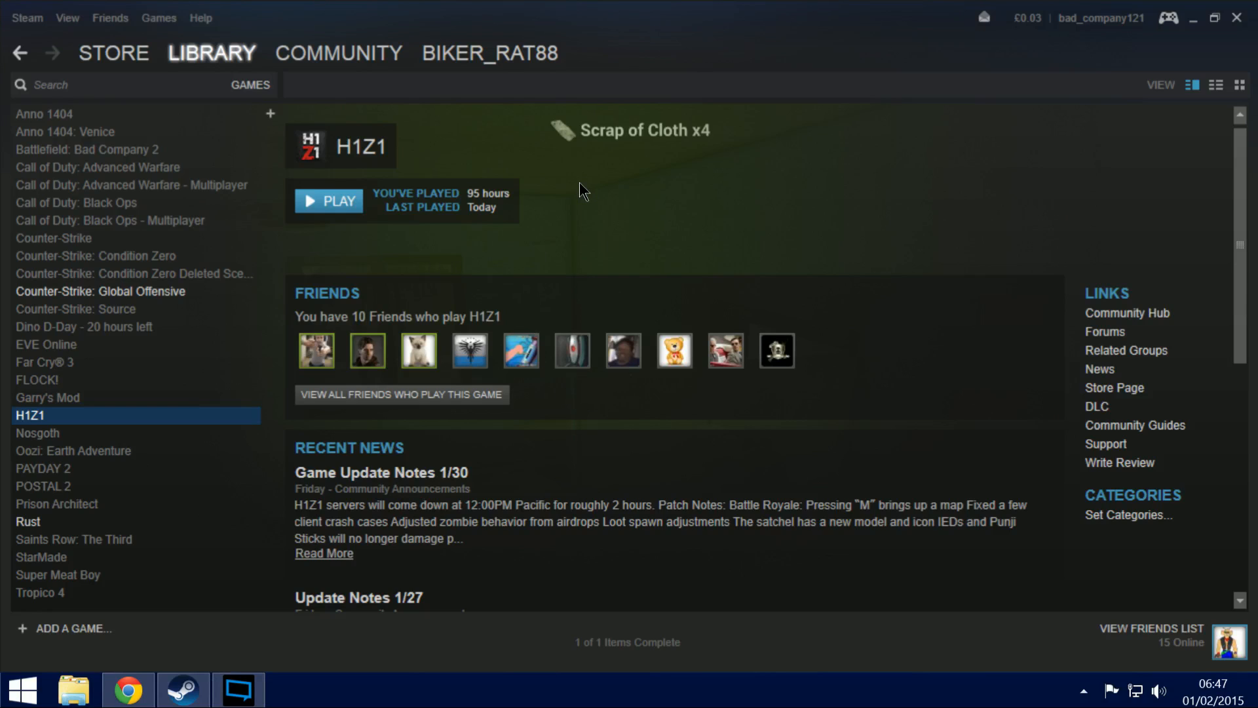
mouse_move(551, 247)
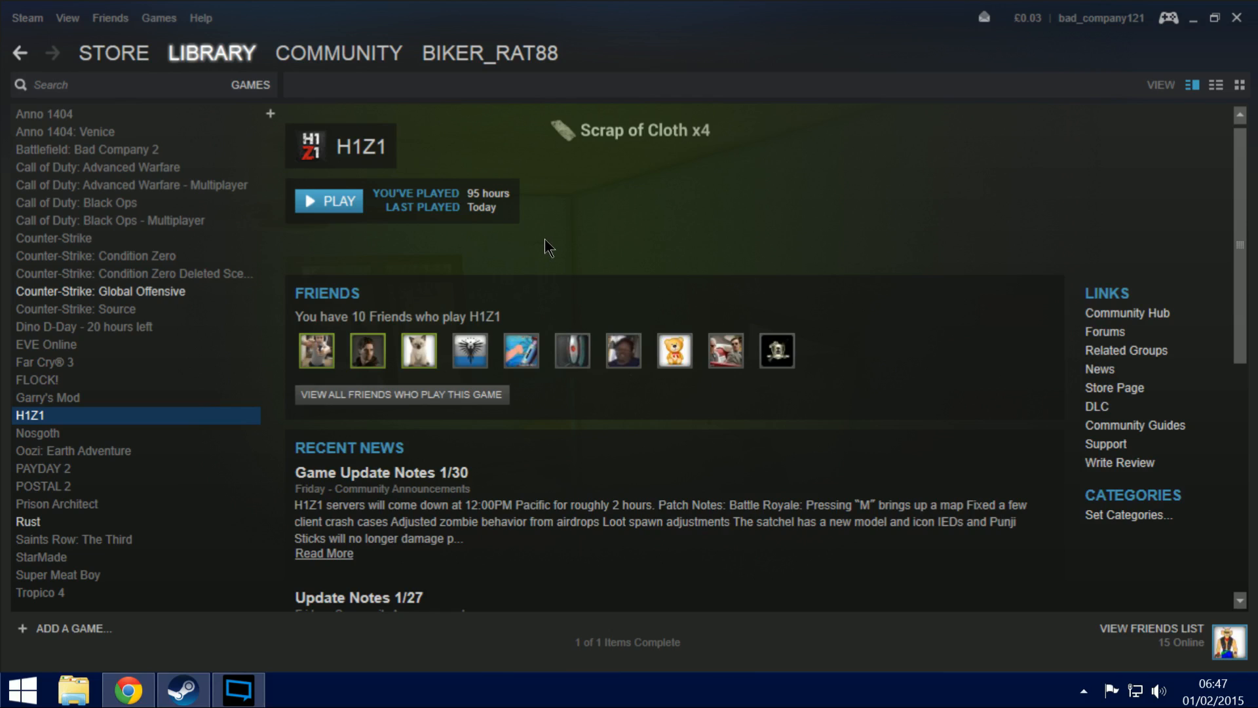
mouse_move(490, 251)
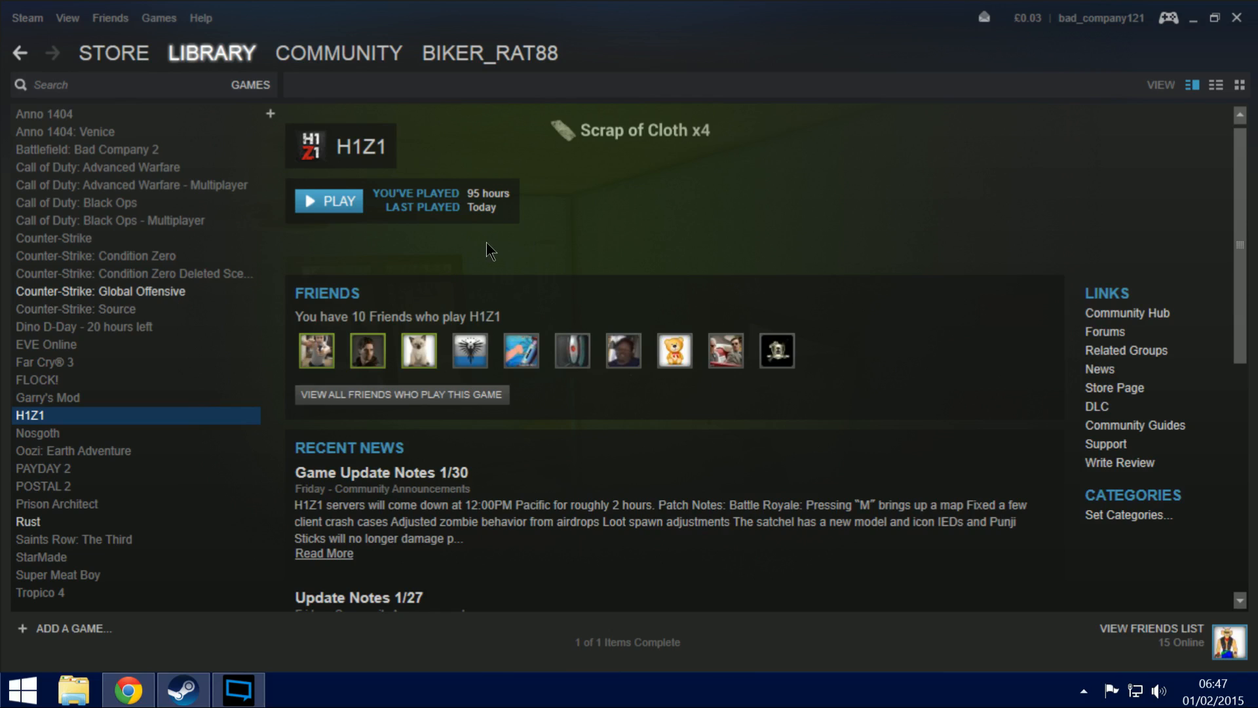
mouse_move(476, 264)
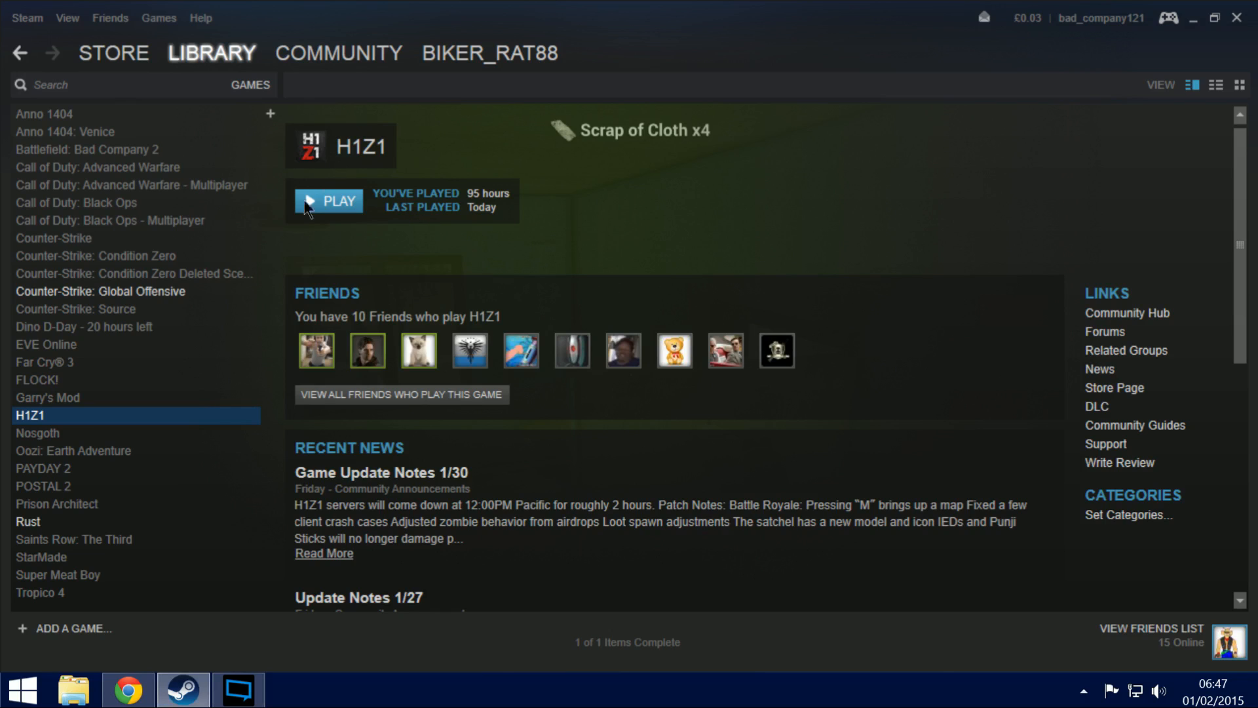
Reach H1Z1's Local Files via its Properties and browse the installed game folder.
right_click(31, 416)
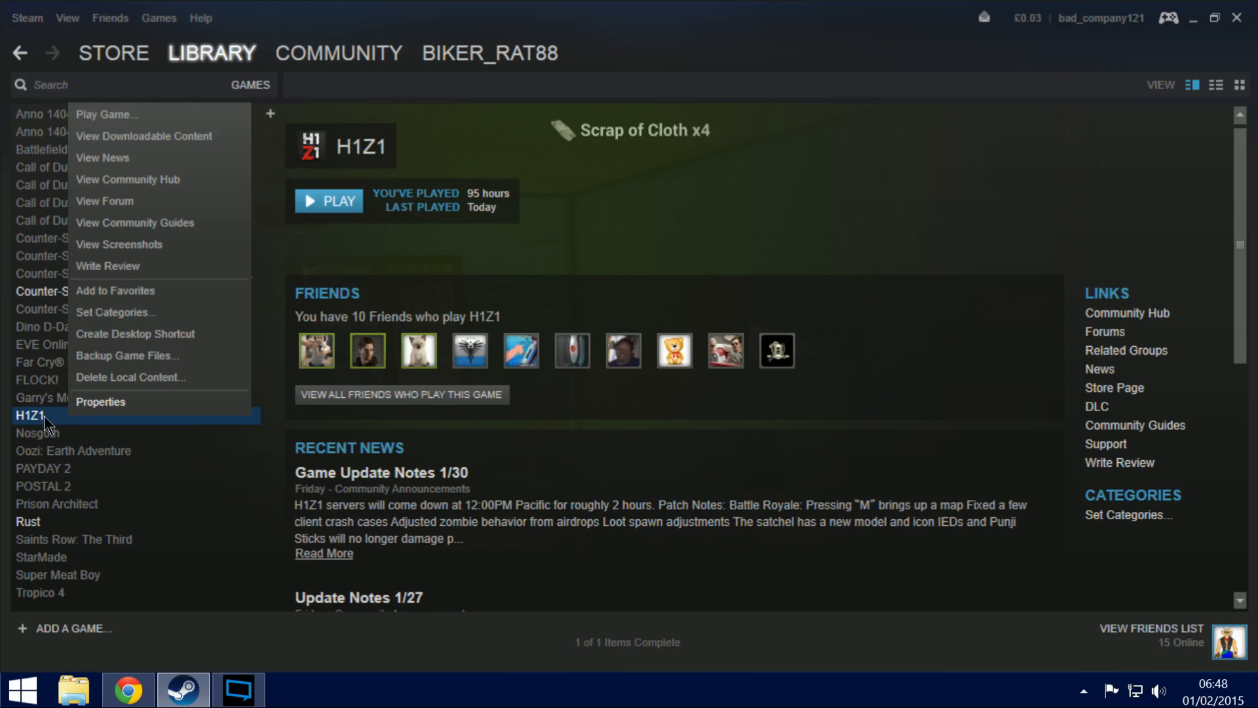
mouse_move(144, 266)
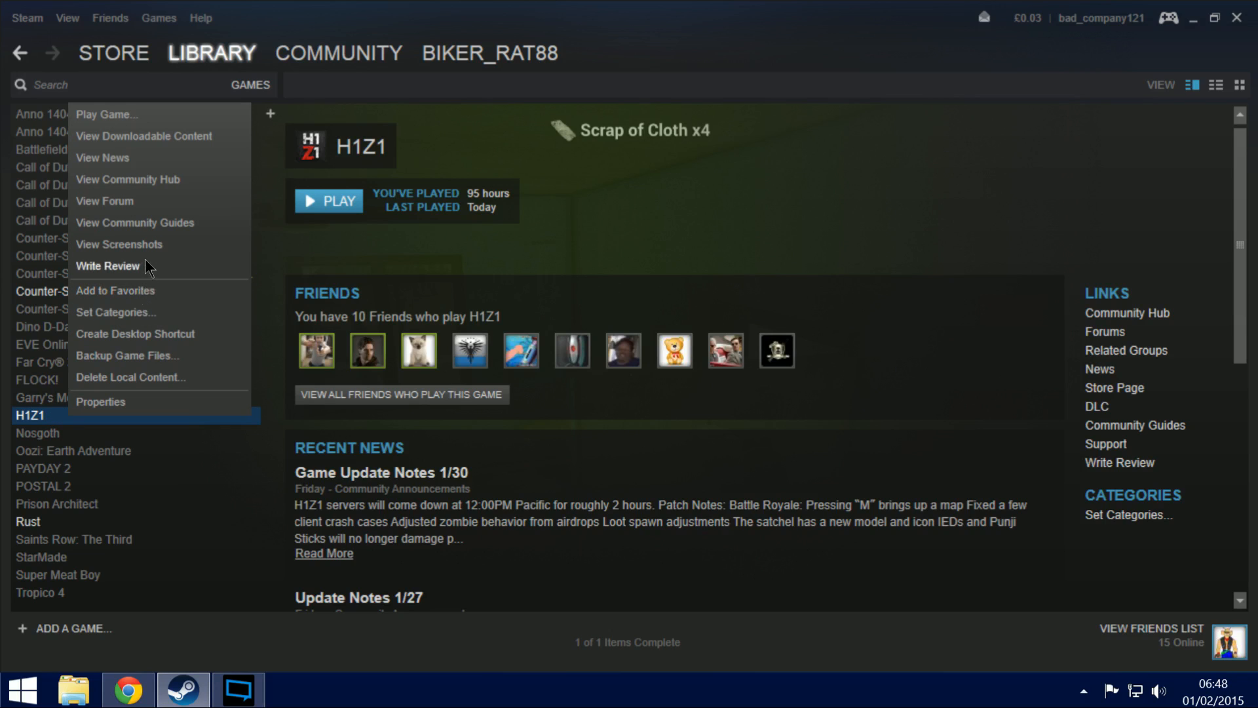
click(101, 401)
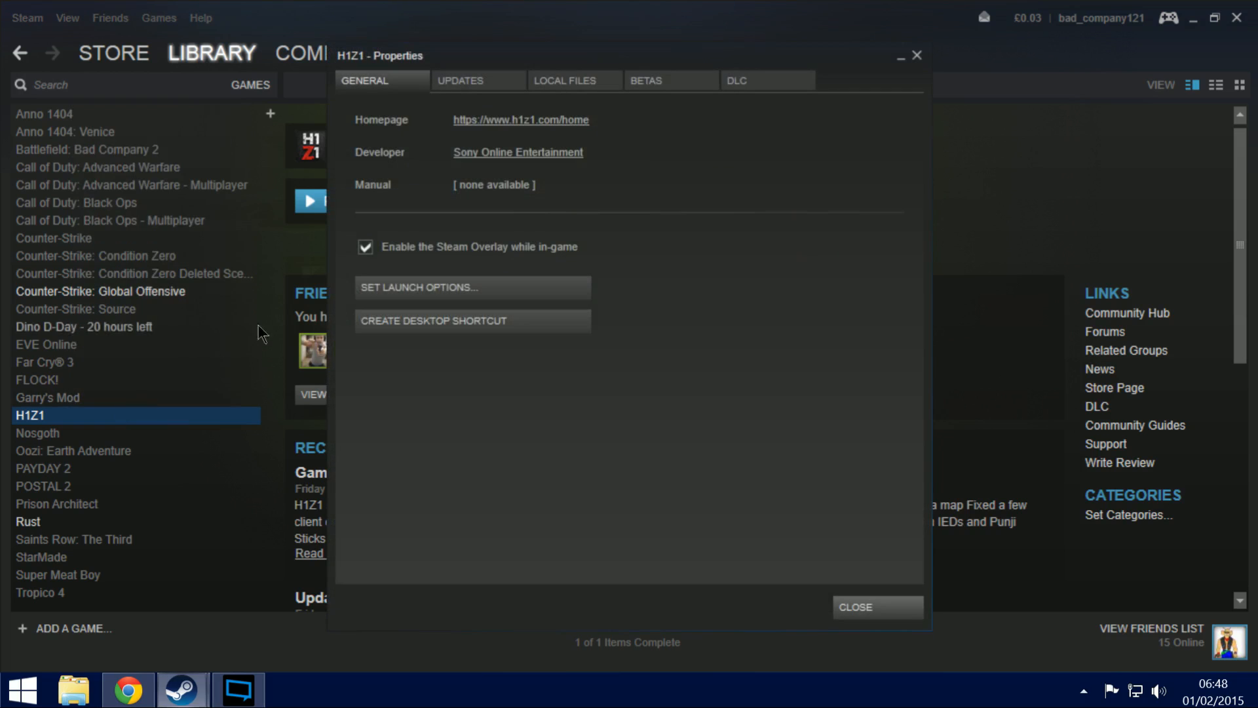
click(563, 80)
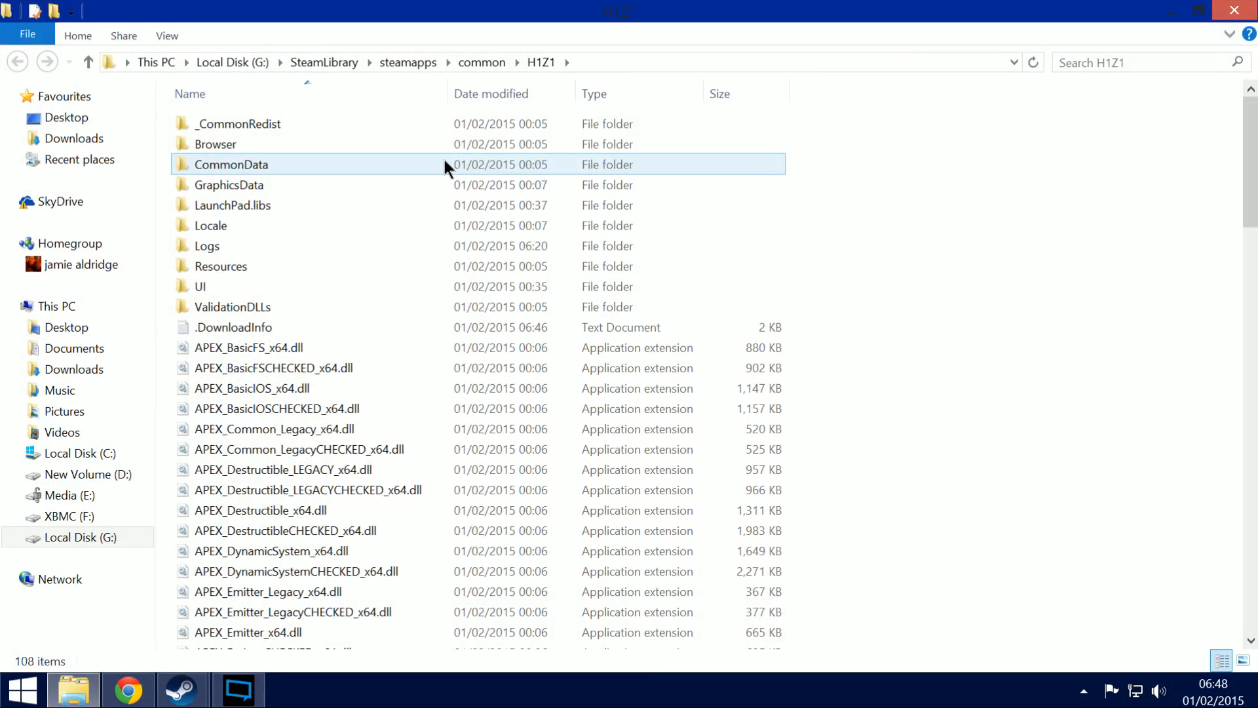
click(202, 287)
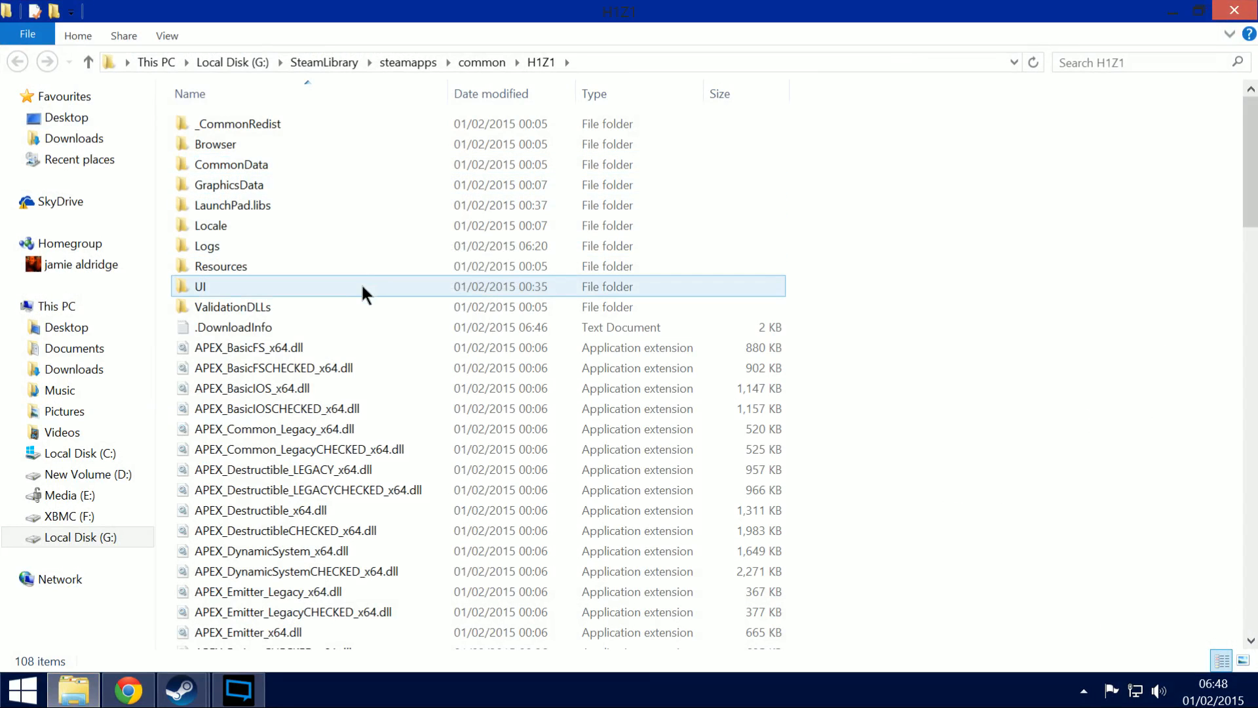
scroll(down, 3)
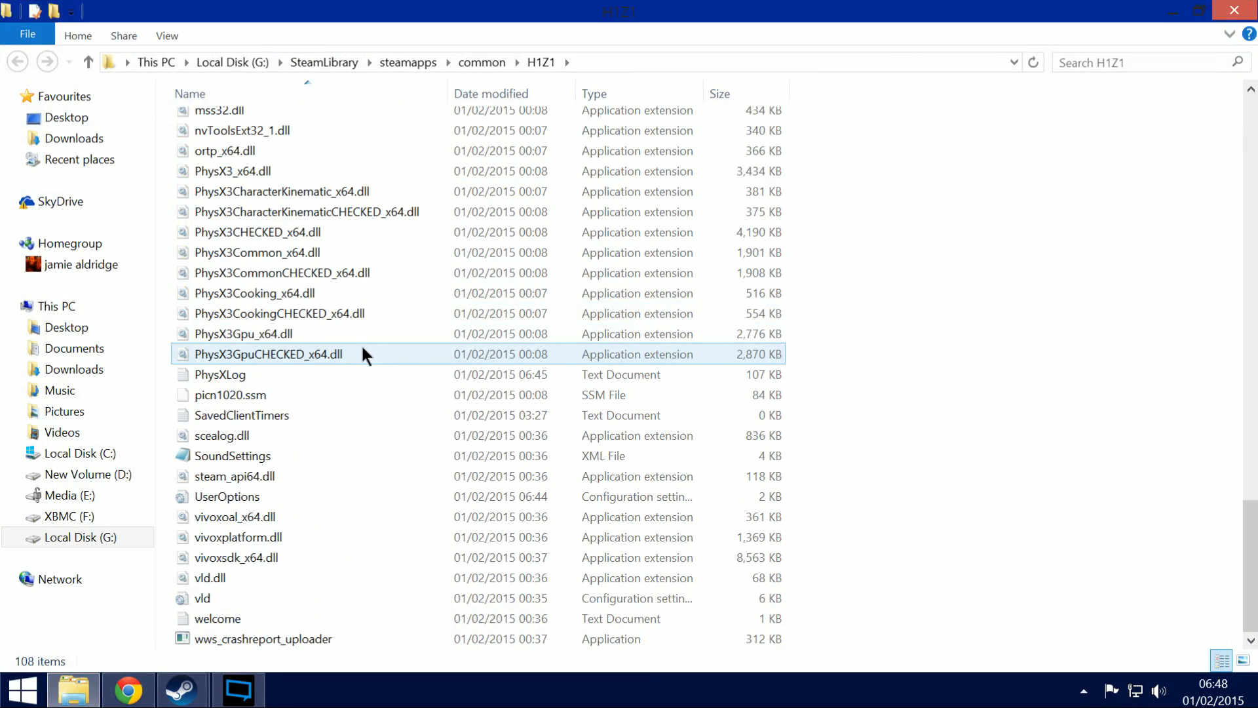
click(233, 456)
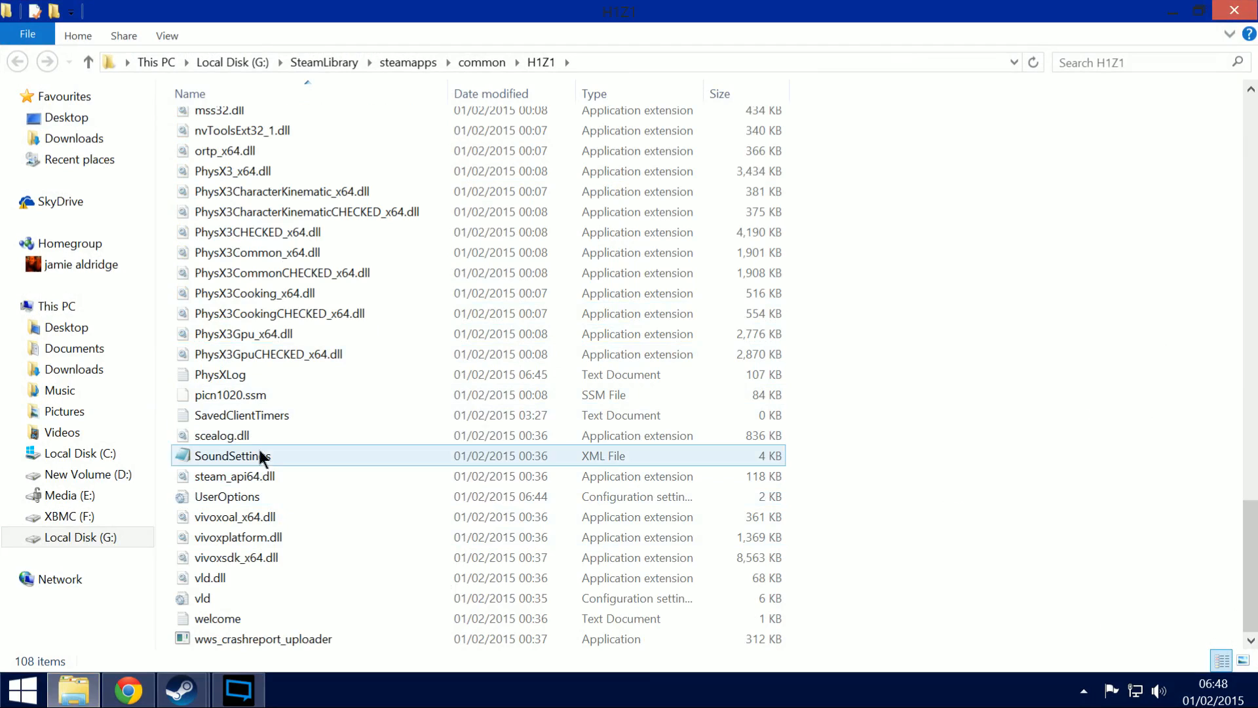
click(219, 373)
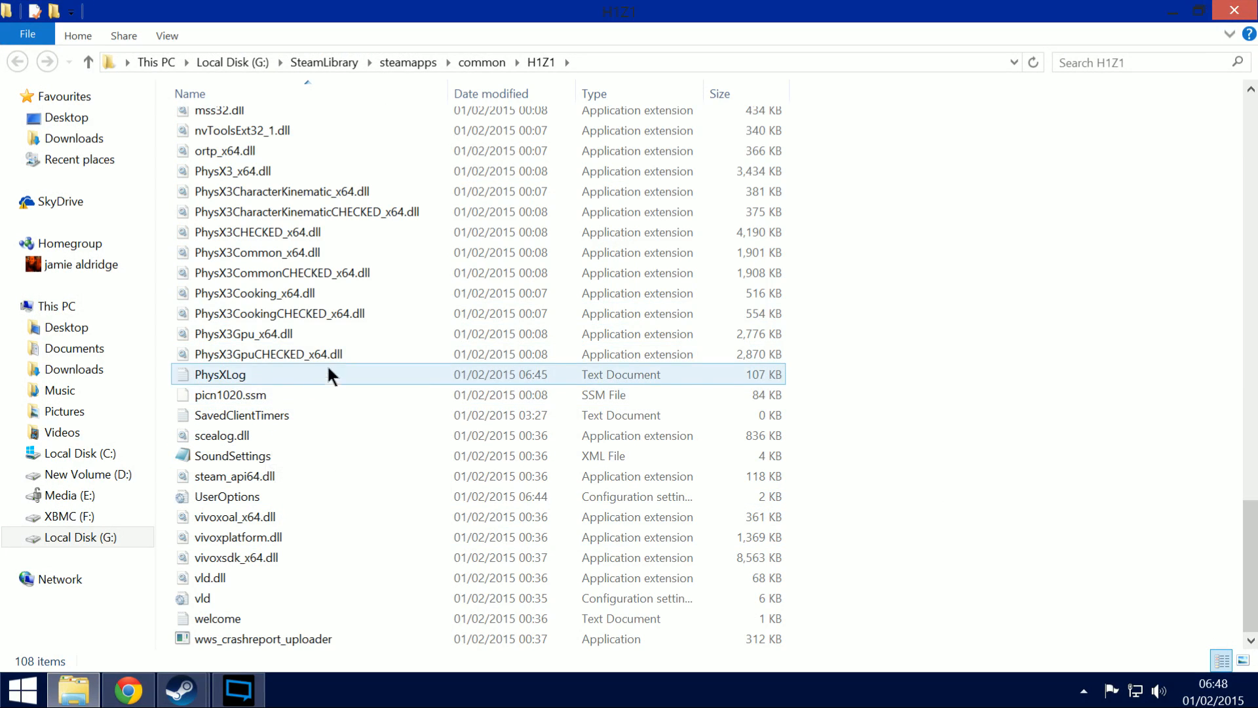
click(221, 435)
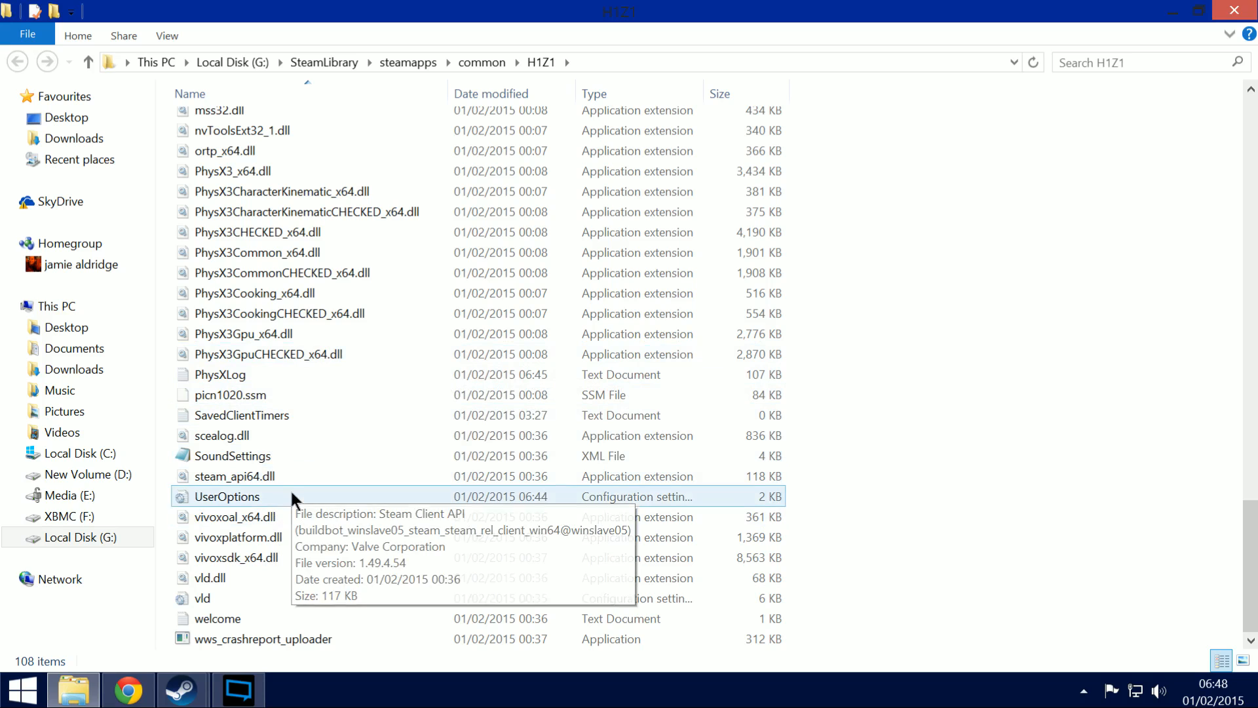
Edit UserOptions in Notepad so Mode=WindowedFullscreen and FullscreenMode=Windowed.
double_click(227, 496)
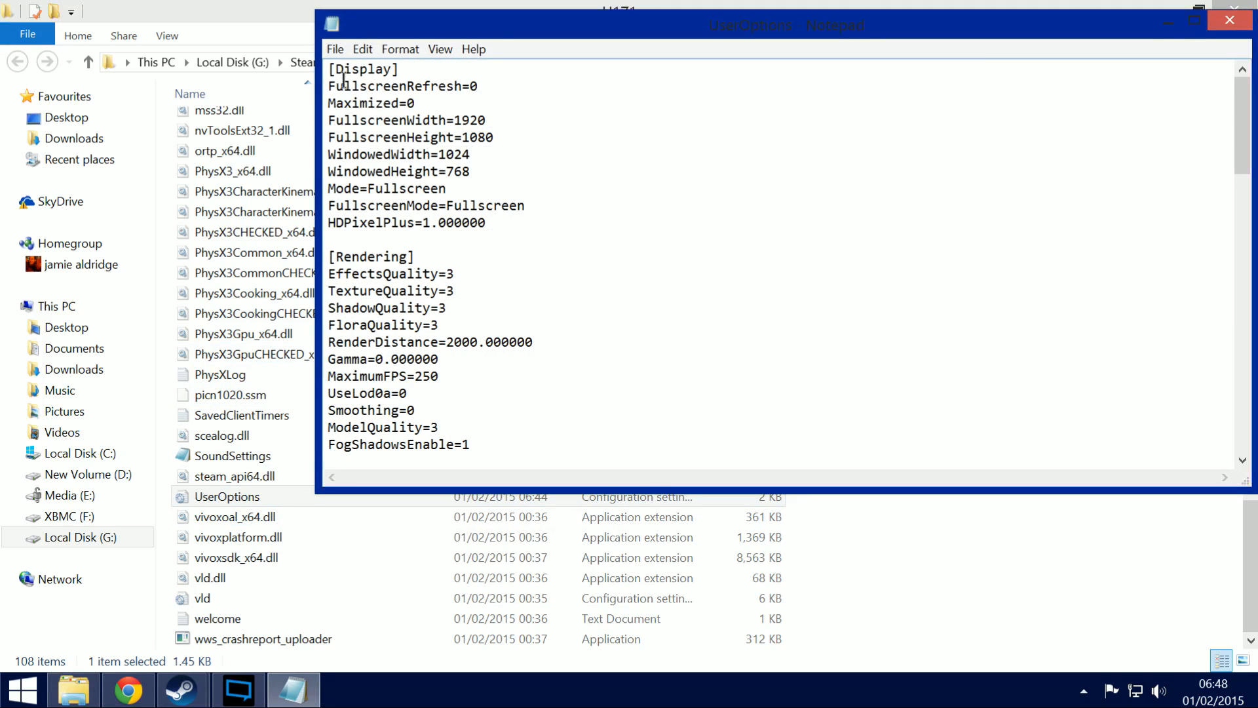
mouse_move(381, 92)
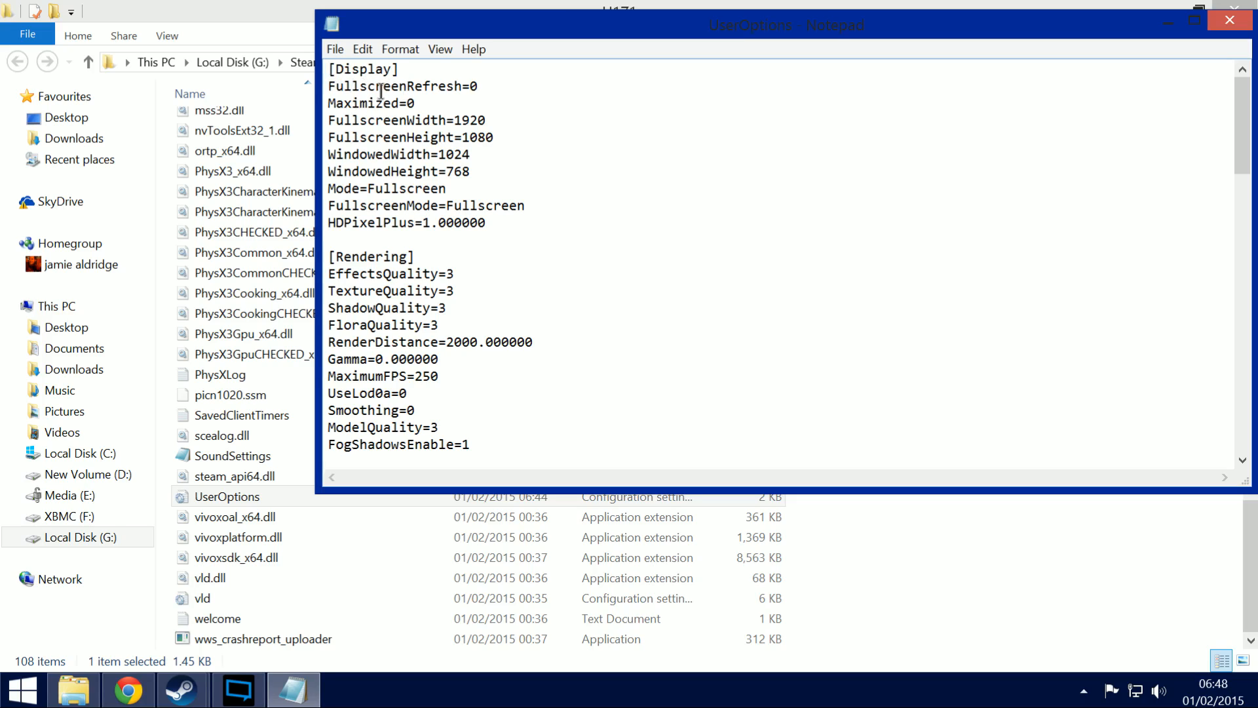
mouse_move(365, 187)
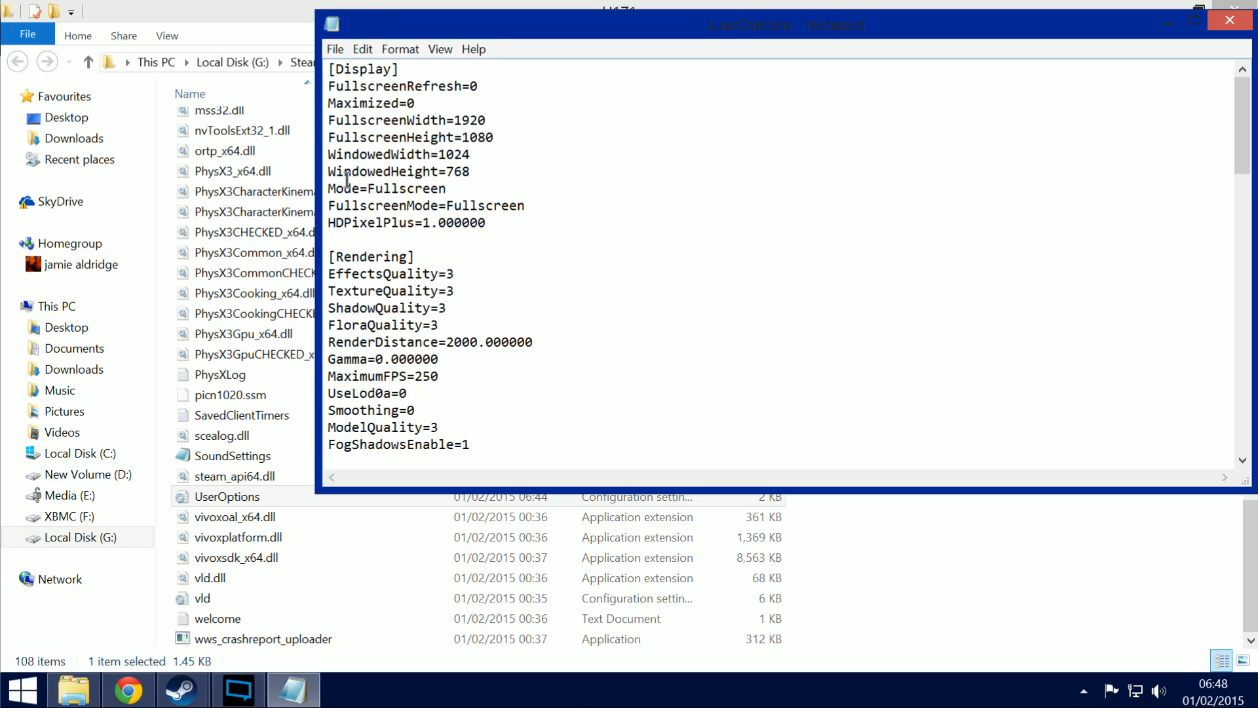
text(Windowed)
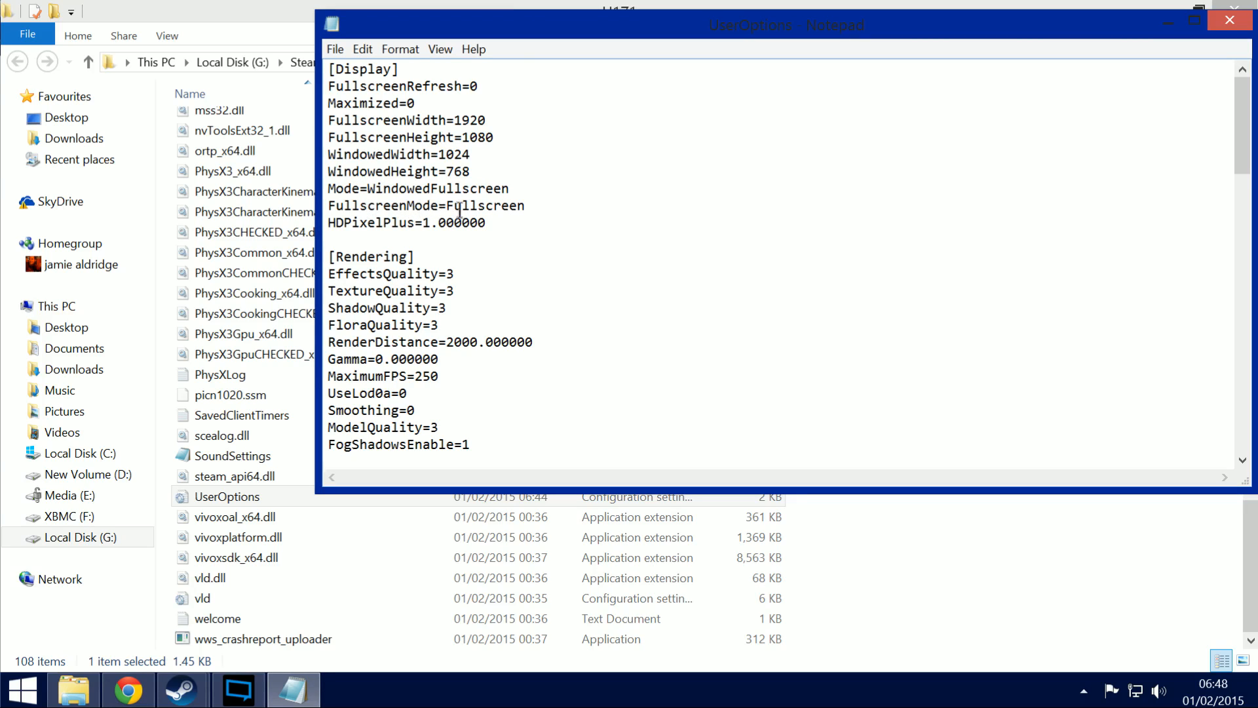
key(Backspace)
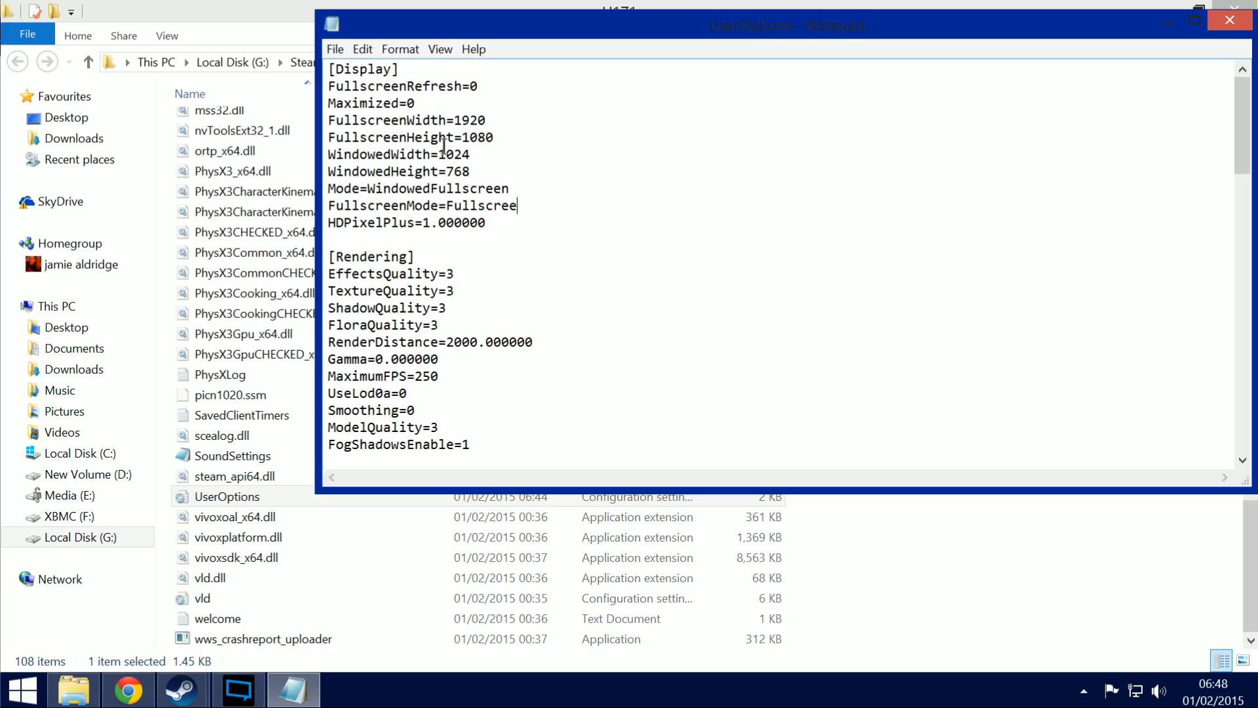
key(BackSpace)
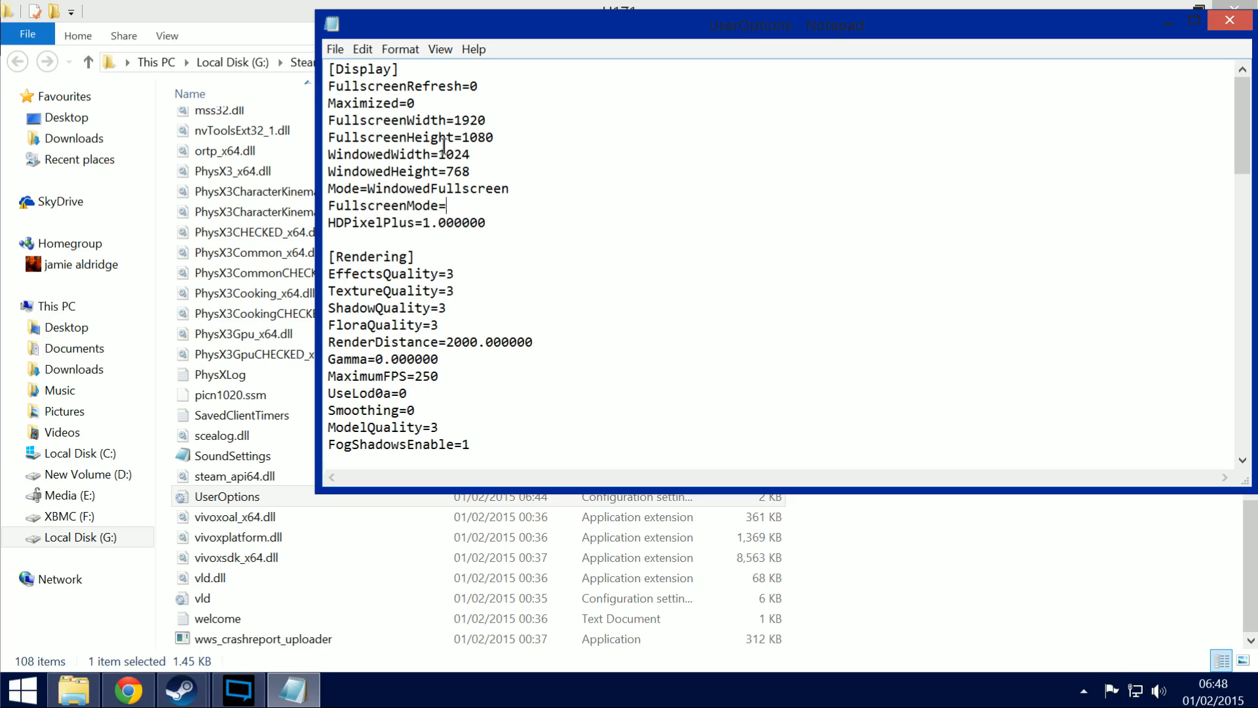
text(Windop)
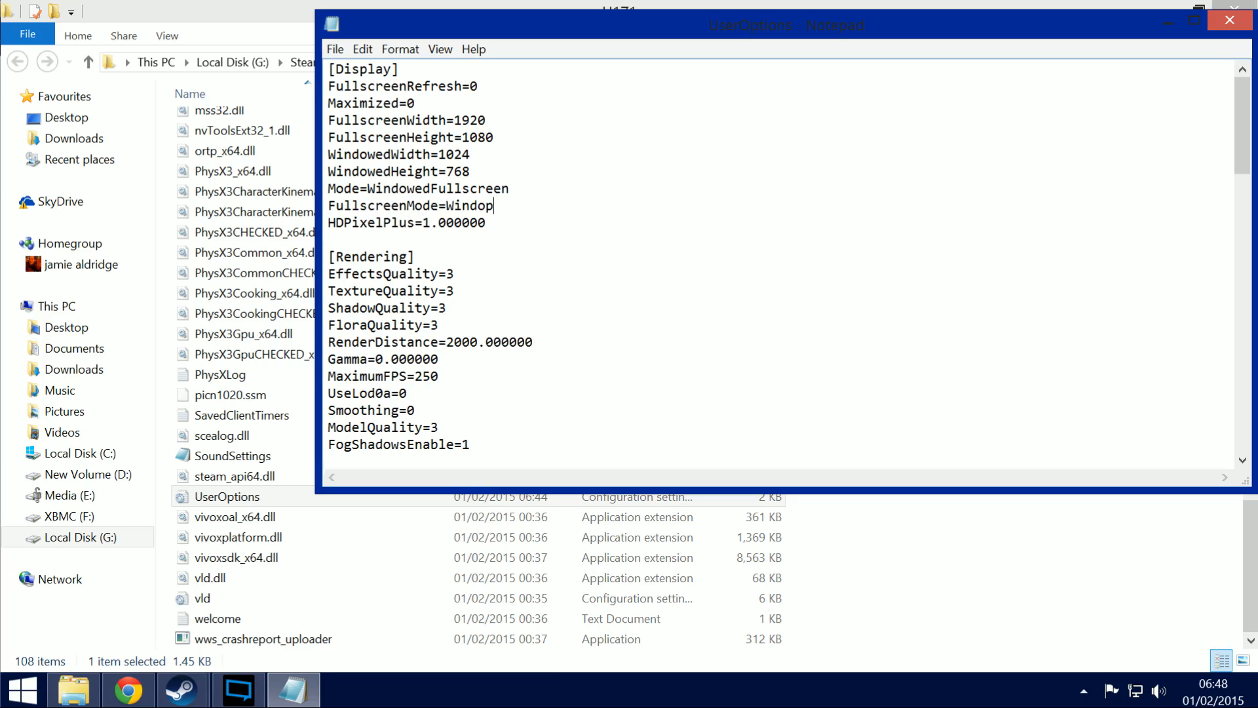
text(ed)
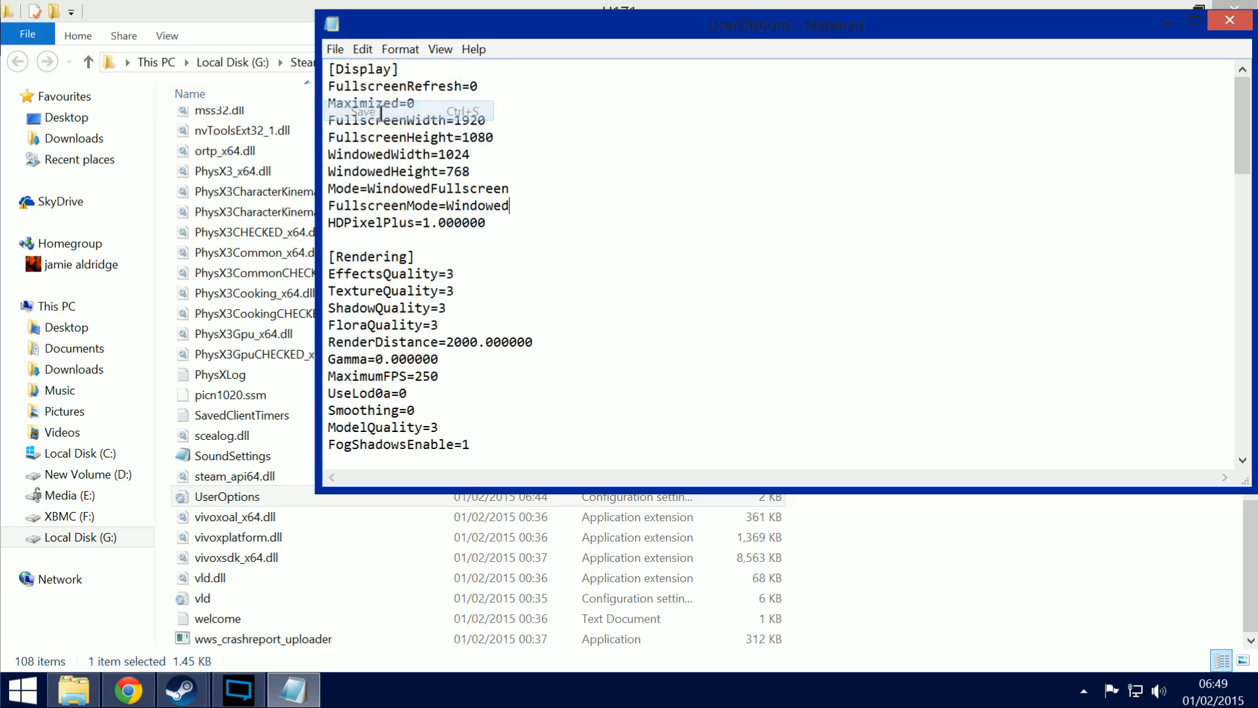
Save UserOptions, dismiss H1Z1 Properties and launch the game with PLAY.
click(1229, 23)
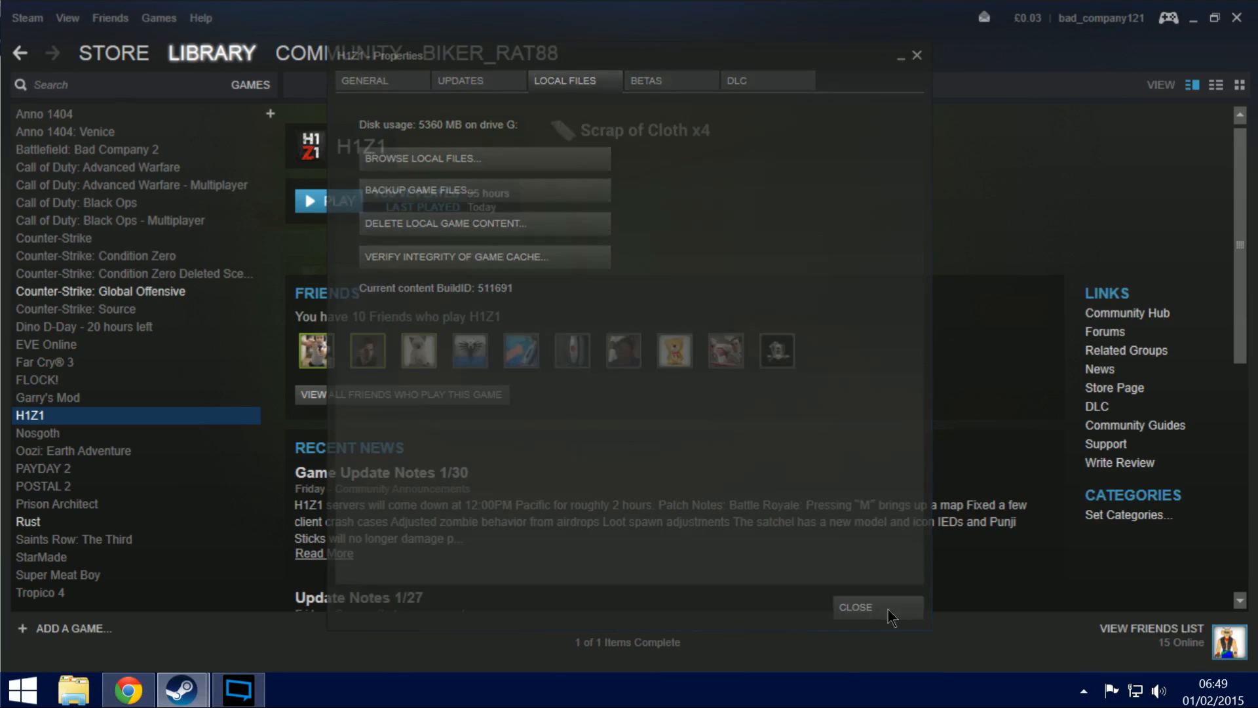
click(854, 607)
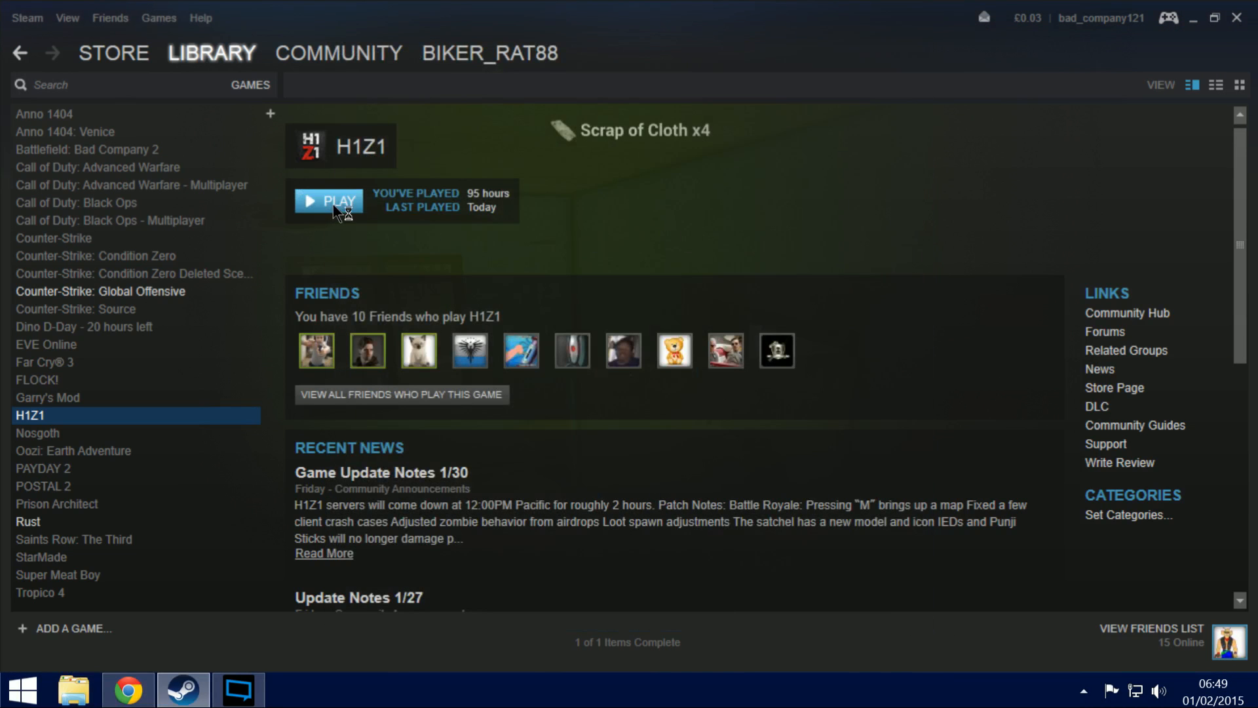
mouse_move(409, 289)
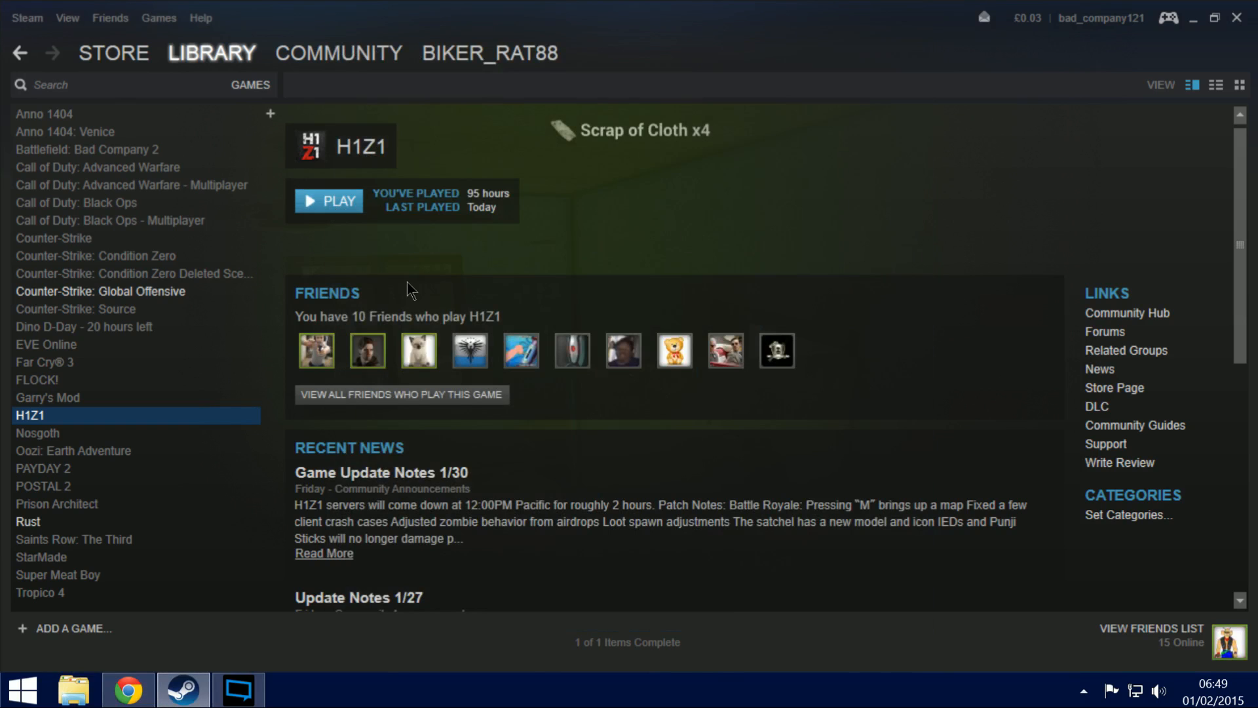
click(329, 201)
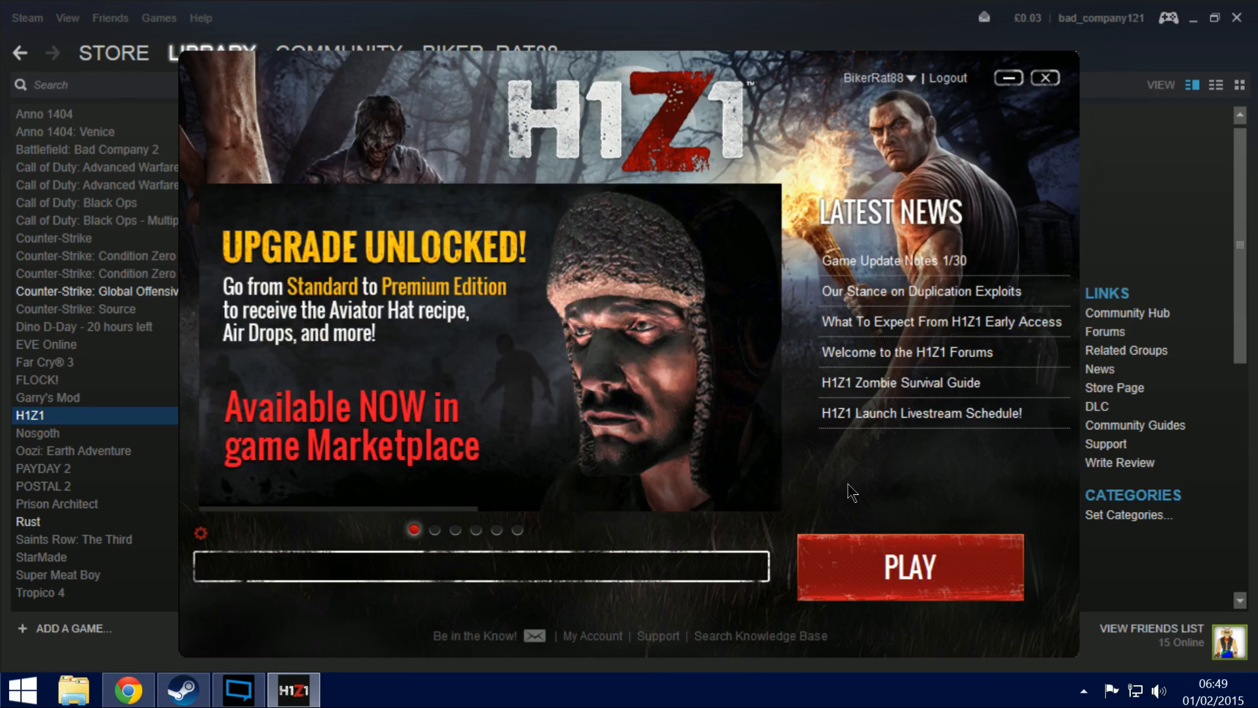
mouse_move(872, 495)
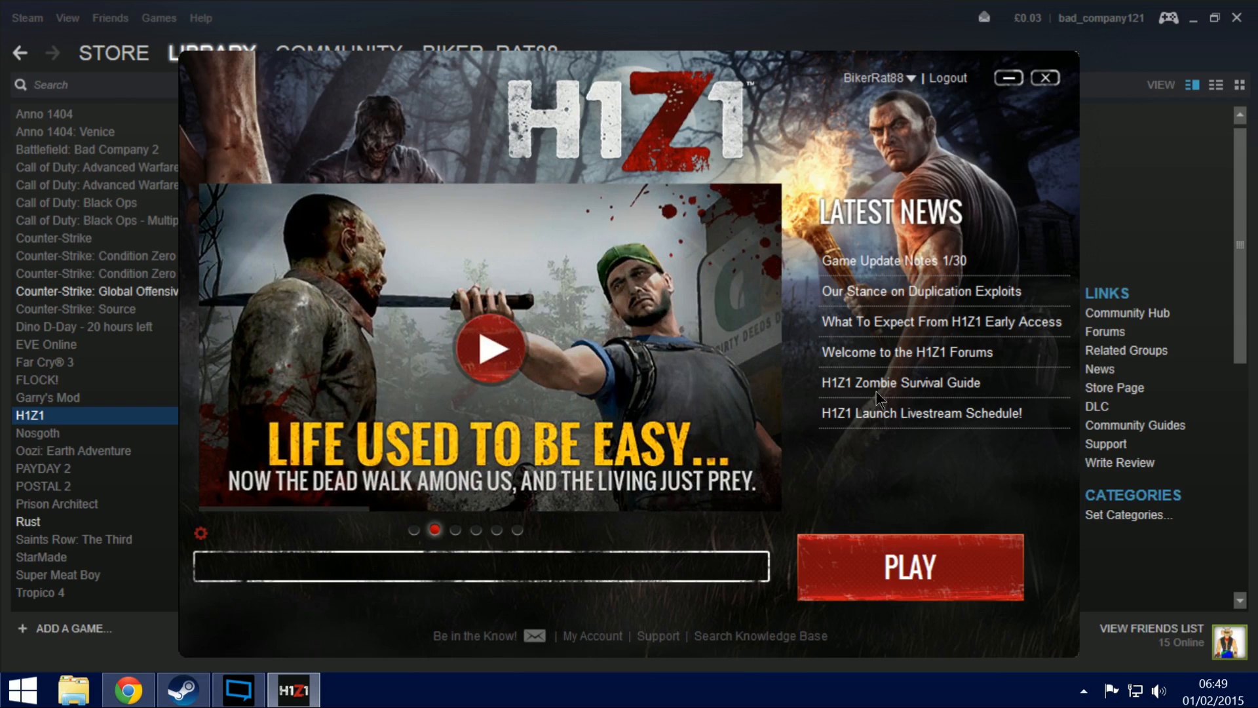
mouse_move(878, 404)
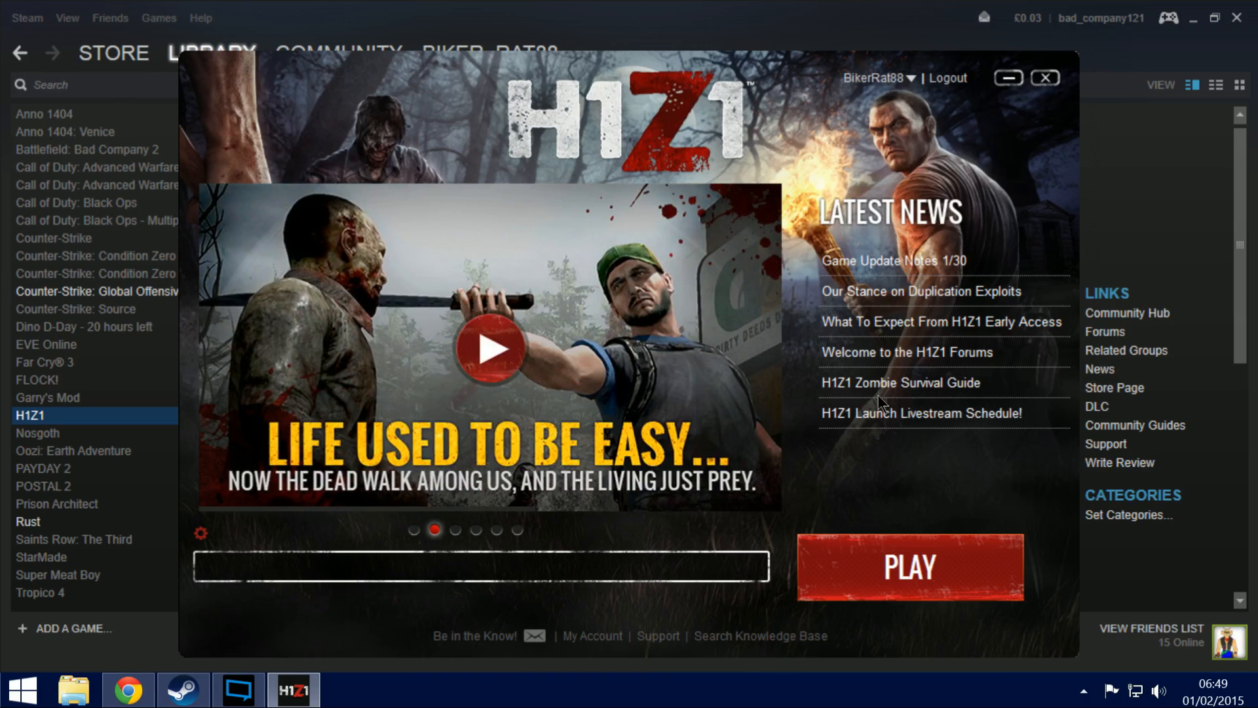
mouse_move(959, 491)
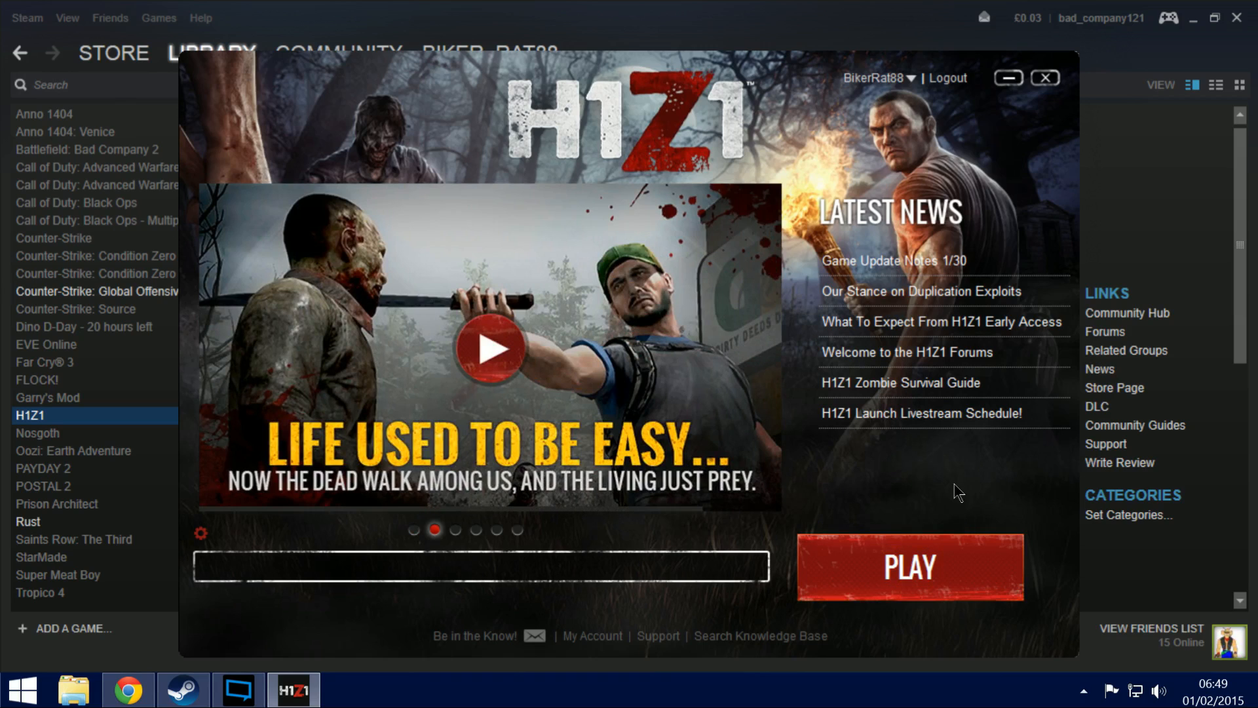